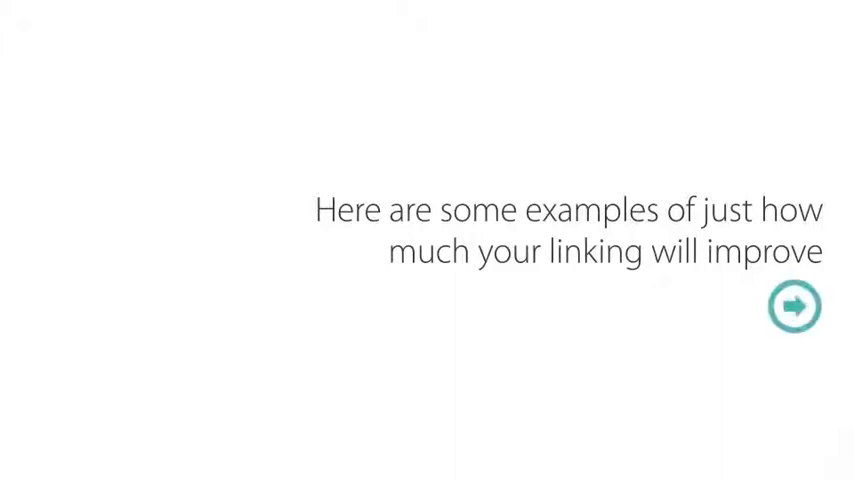
left_click(793, 306)
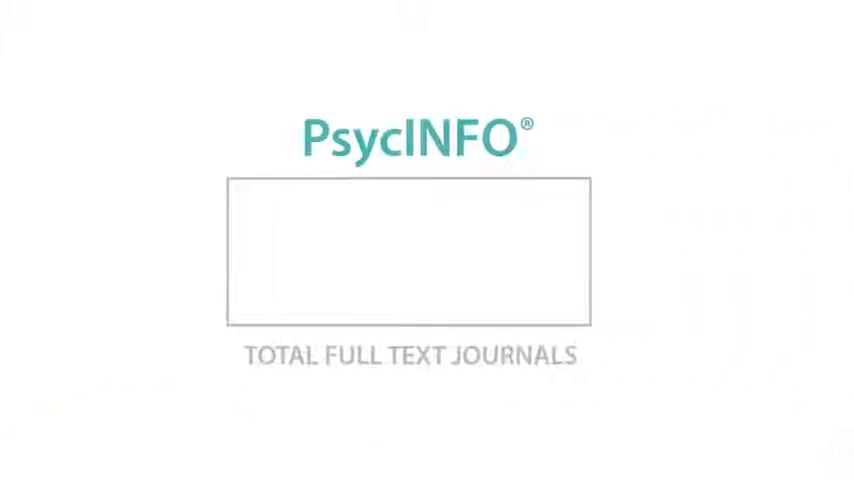